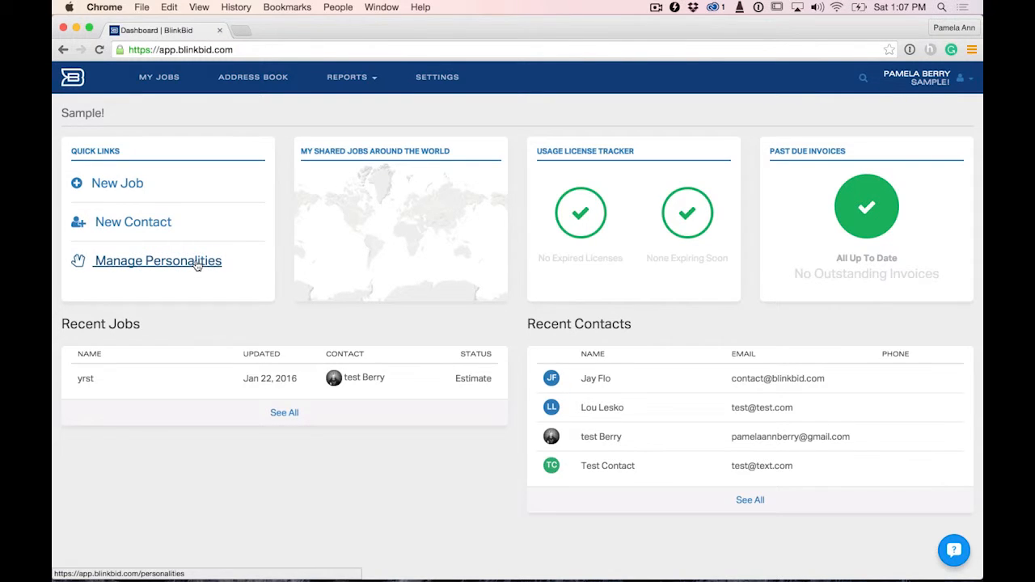
- Show the Images settings of the 'sample' personality from Manage Personalities
left_click(157, 260)
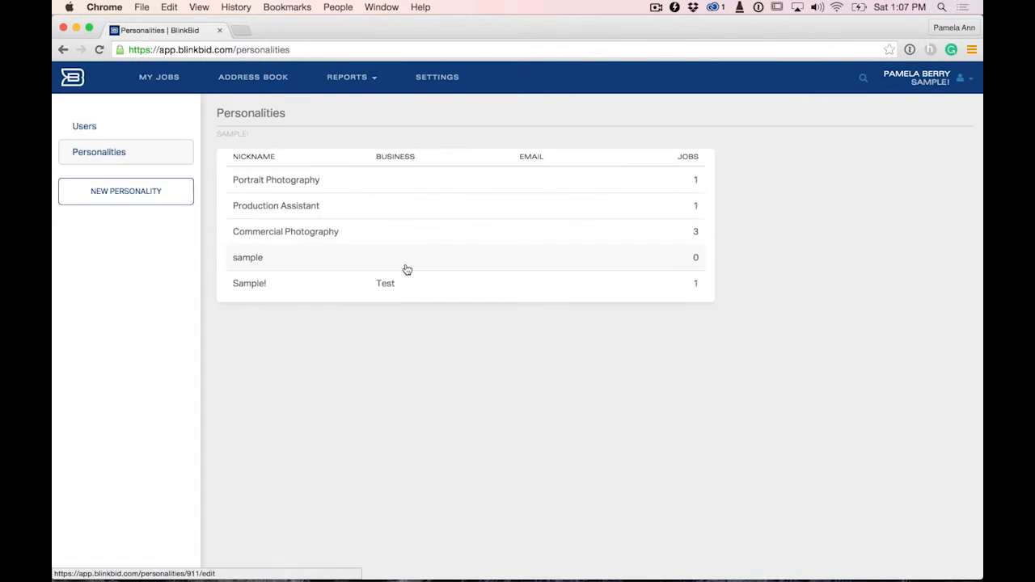
mouse_move(332, 232)
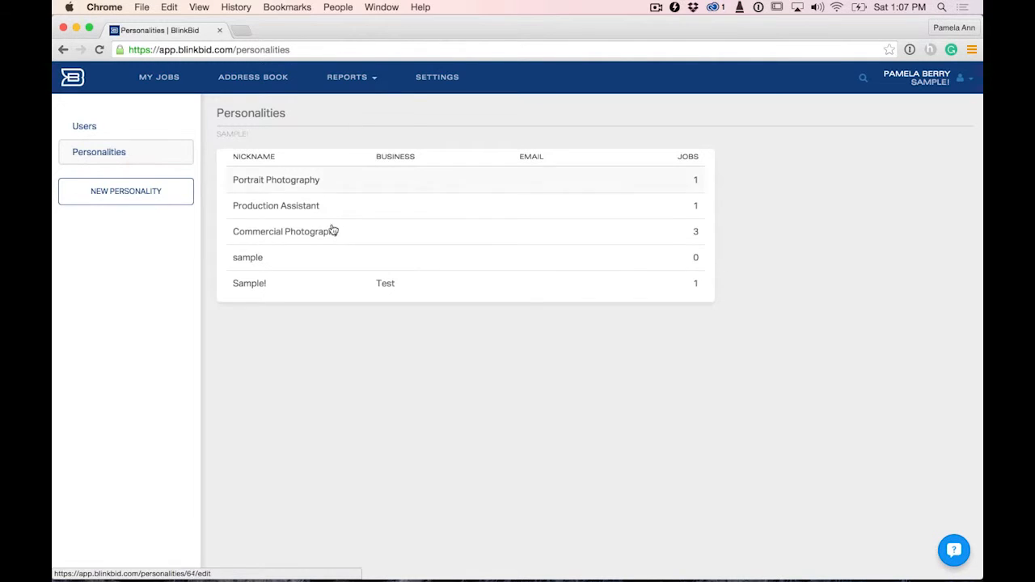
mouse_move(386, 278)
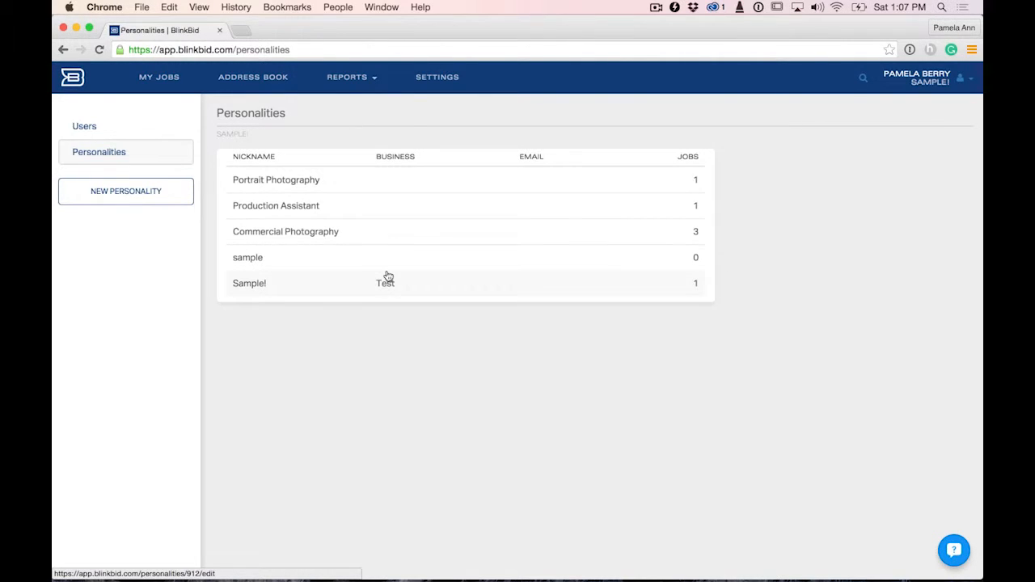
mouse_move(291, 267)
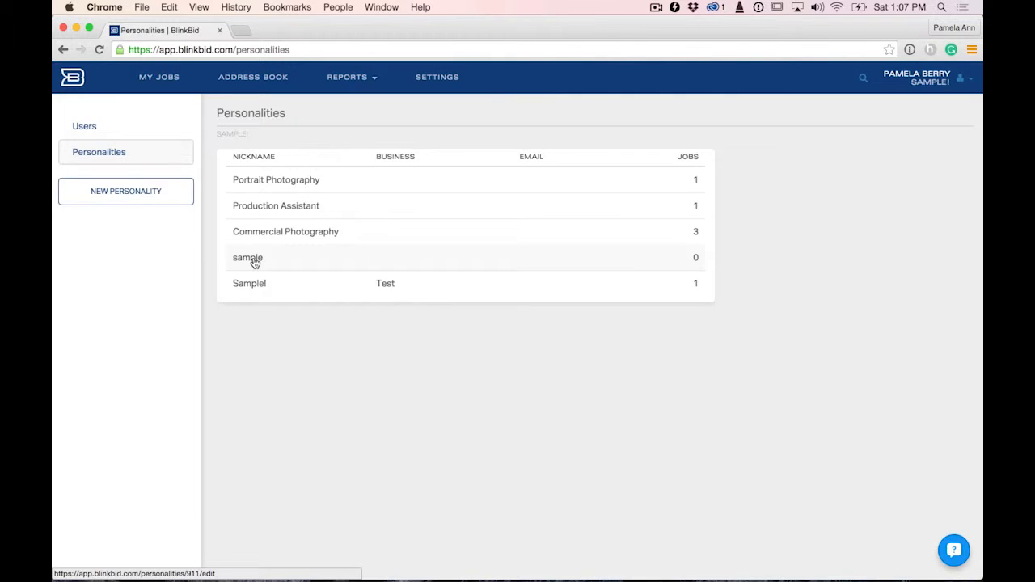
left_click(247, 257)
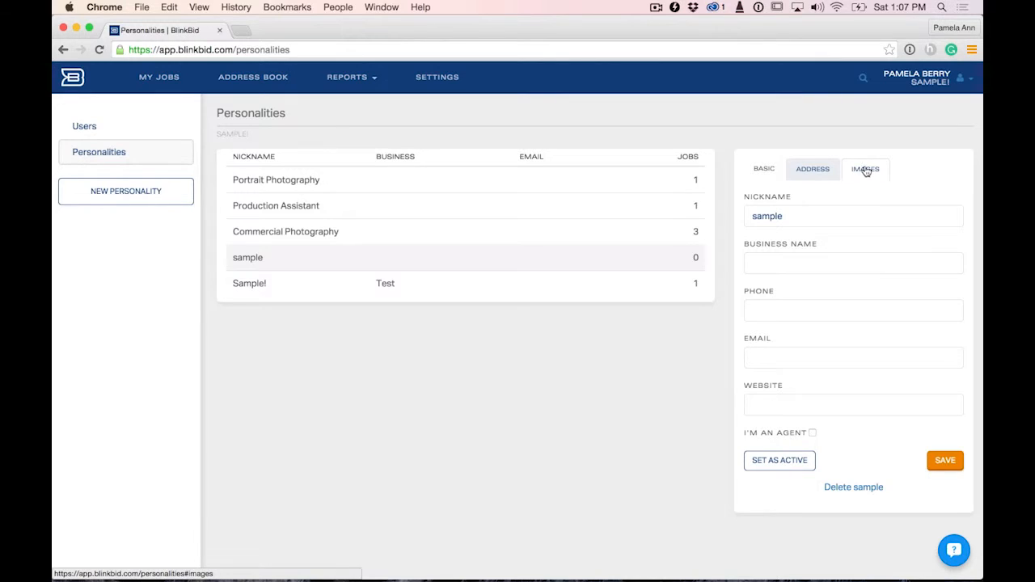
left_click(864, 168)
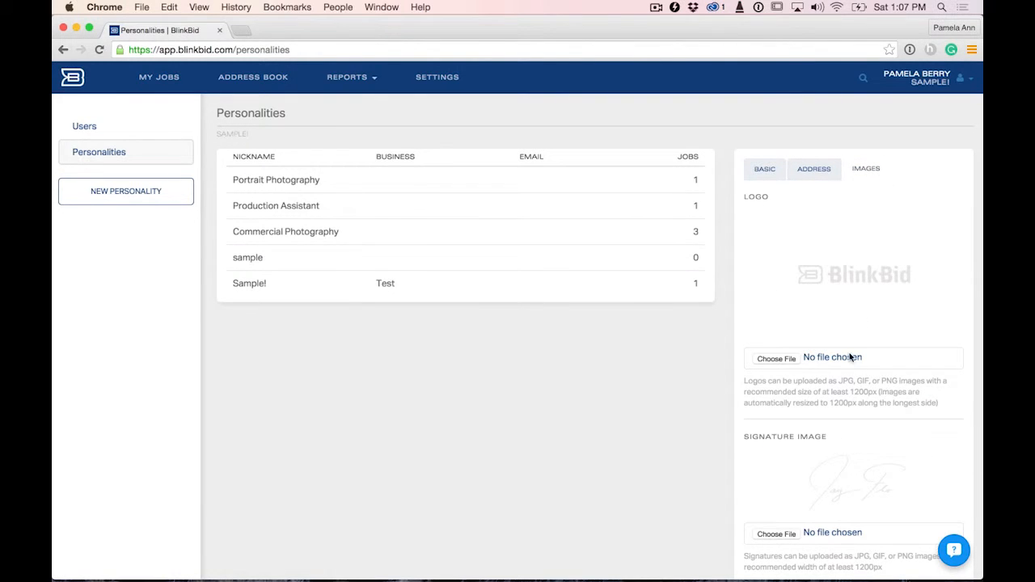
- Choose the signature PNG from the Business folder as the personality's logo file
left_click(777, 358)
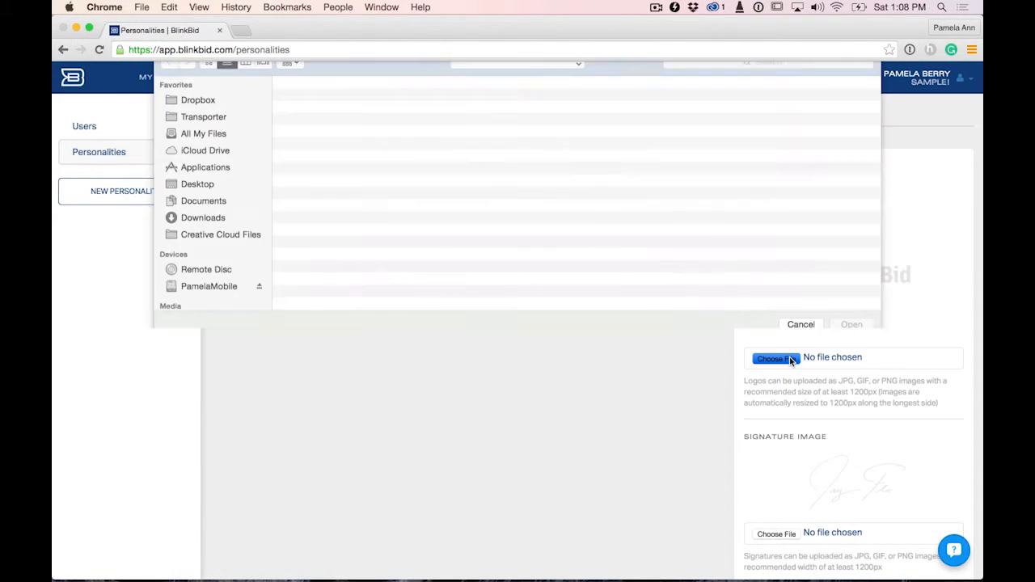
left_click(204, 216)
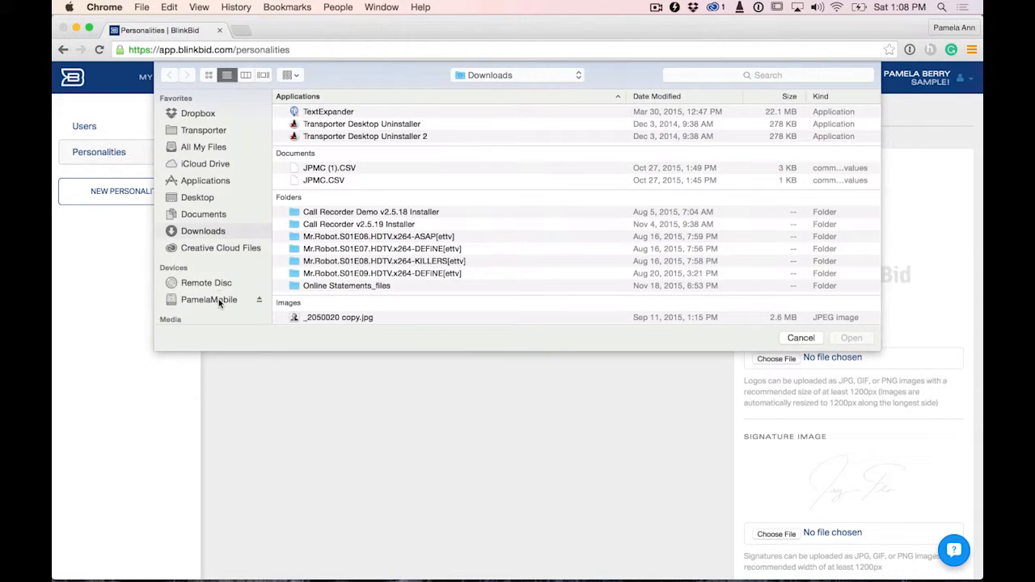
left_click(208, 299)
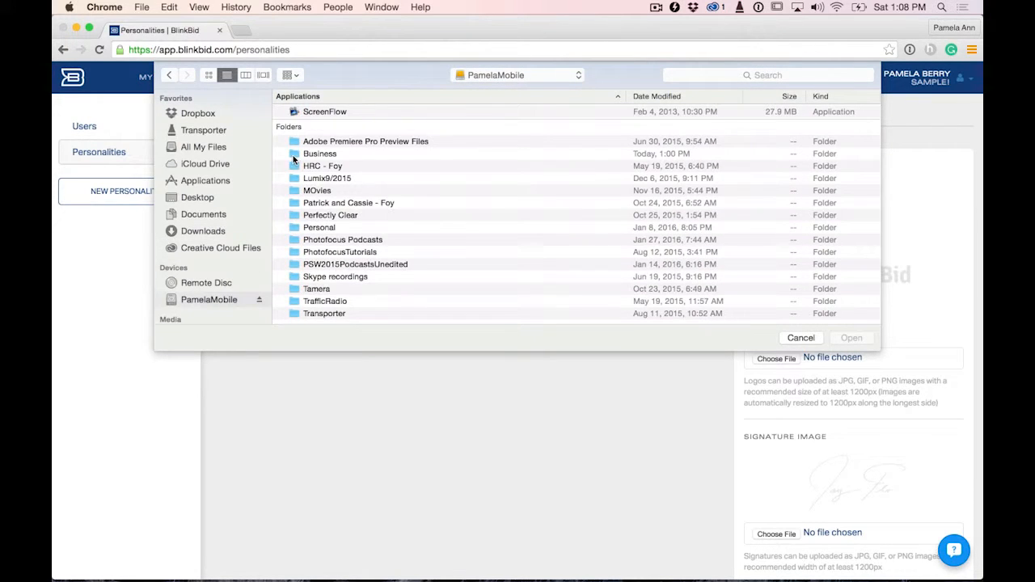
double_click(320, 153)
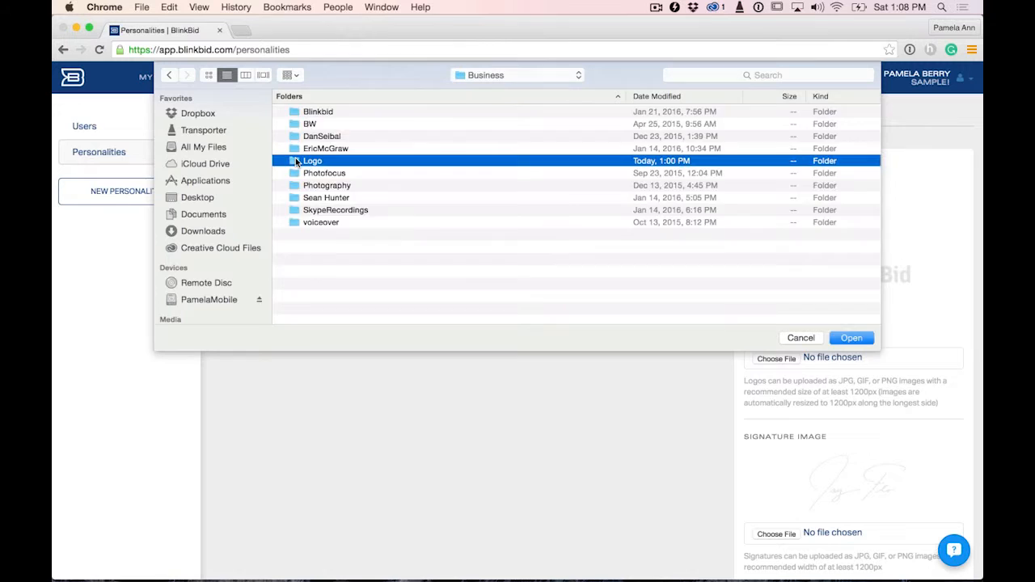
left_click(851, 338)
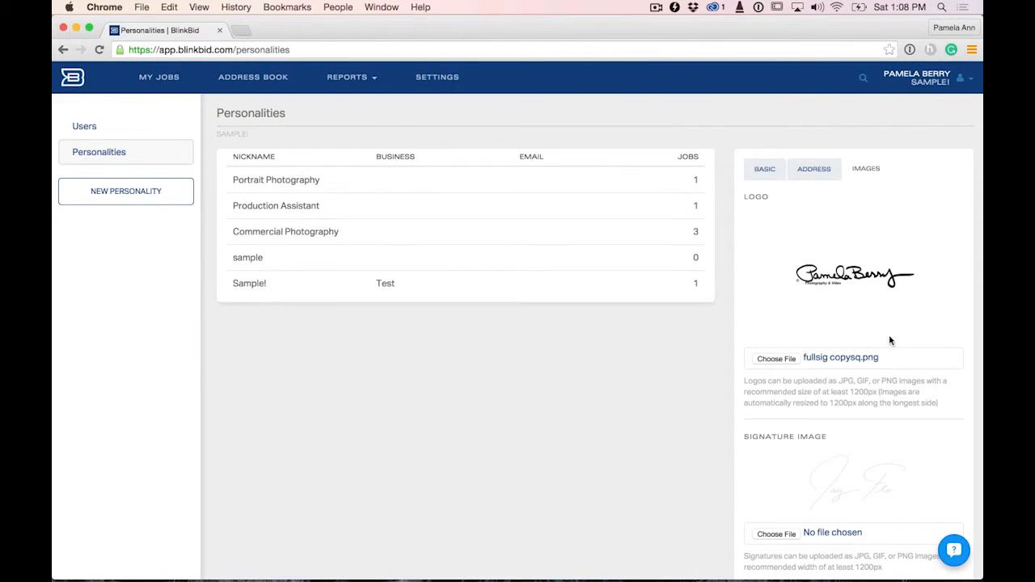
- Save the 'sample' personality so the new logo uploads and the list returns
scroll("down", 3)
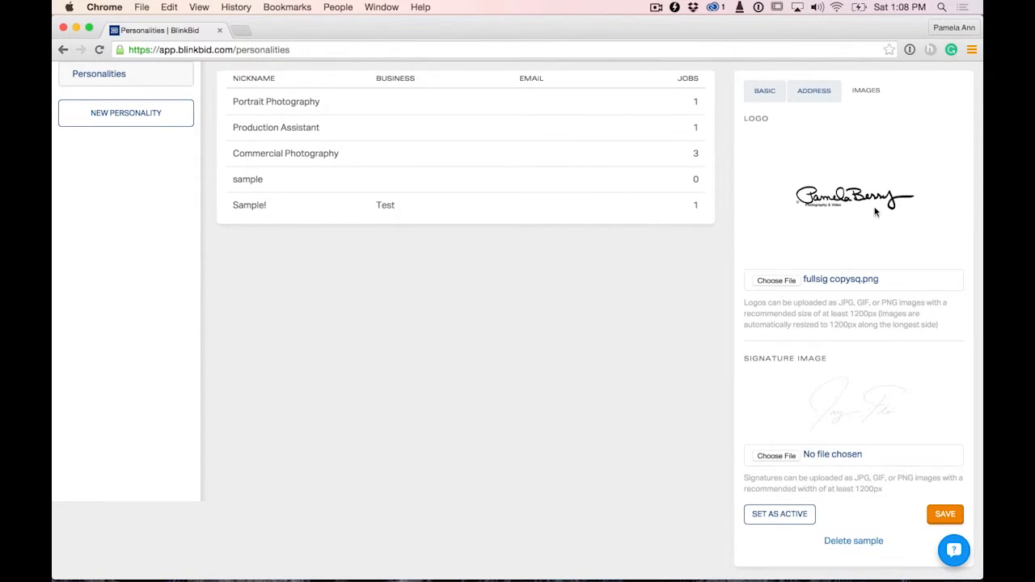
mouse_move(901, 512)
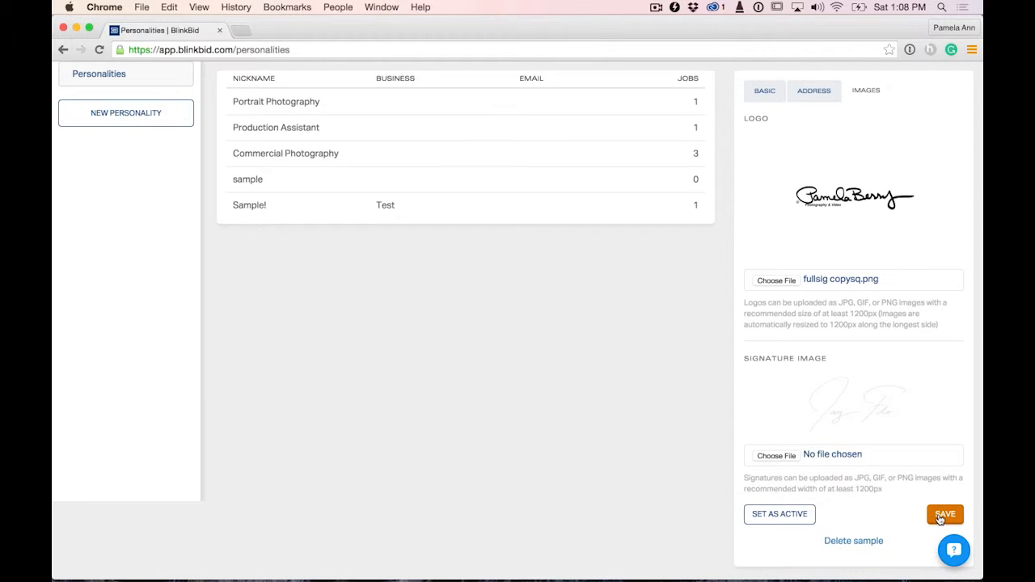
left_click(944, 514)
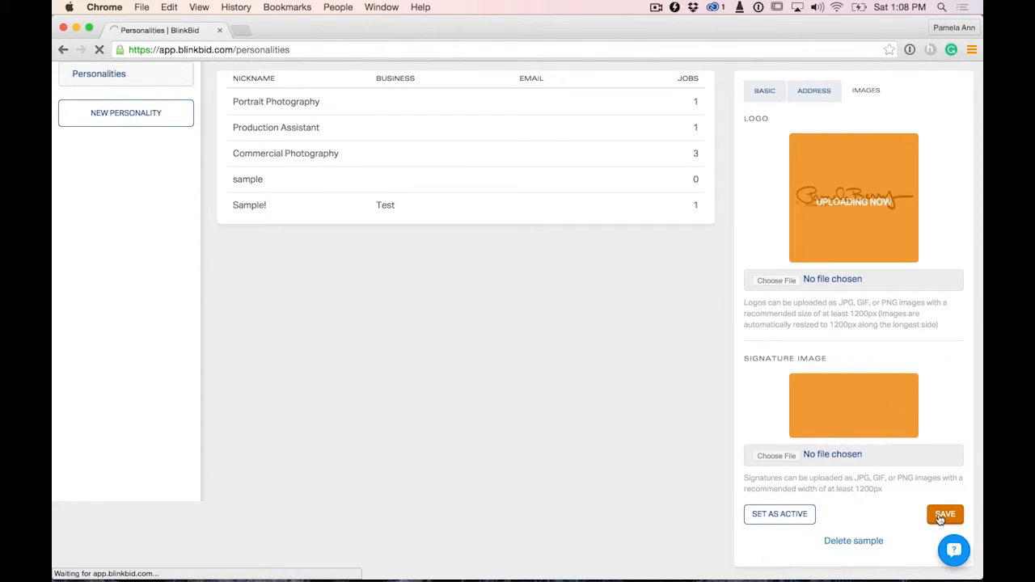
left_click(945, 515)
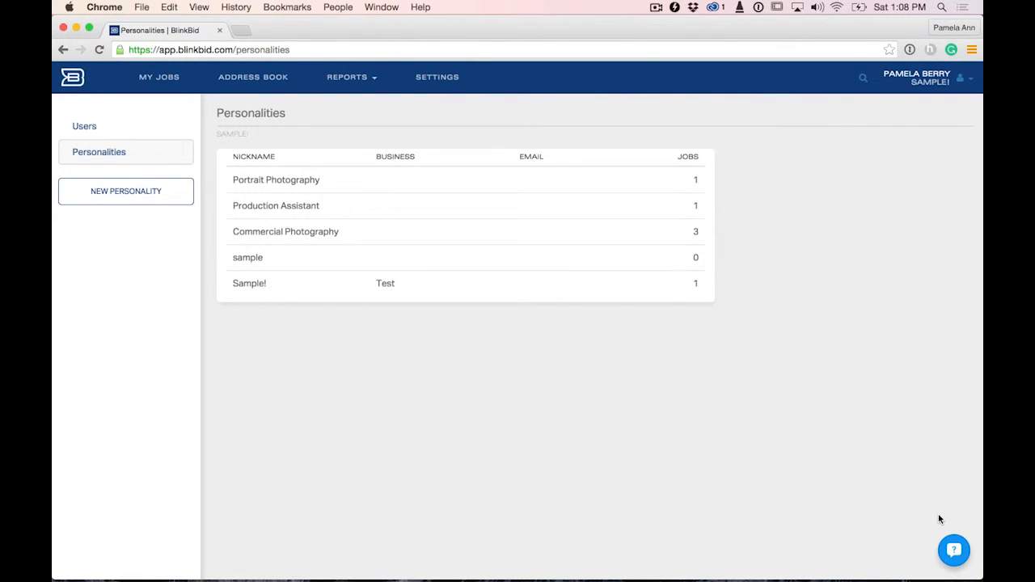
- Reopen 'sample' on its Images settings to confirm the saved logo appears
left_click(247, 257)
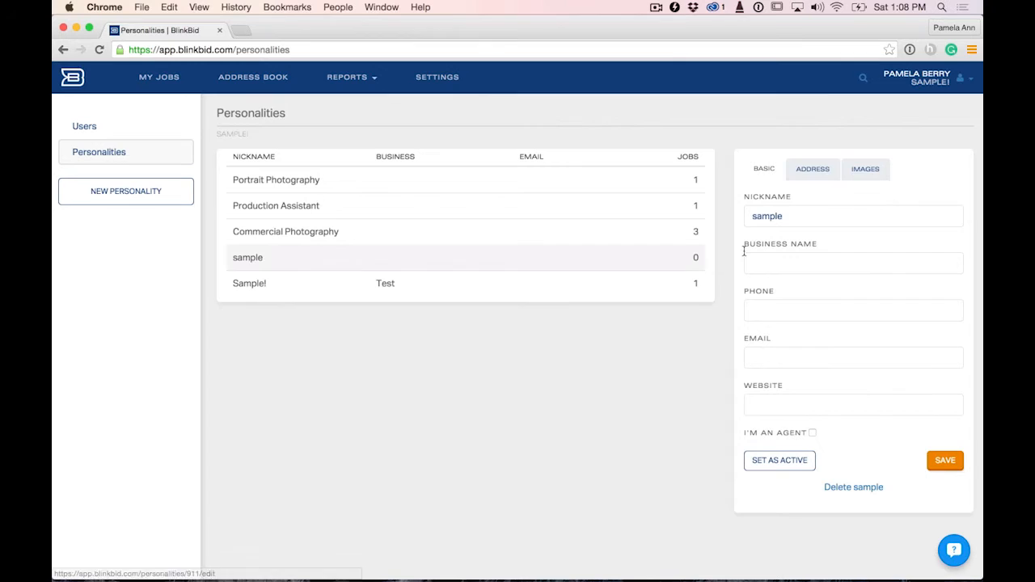
left_click(863, 168)
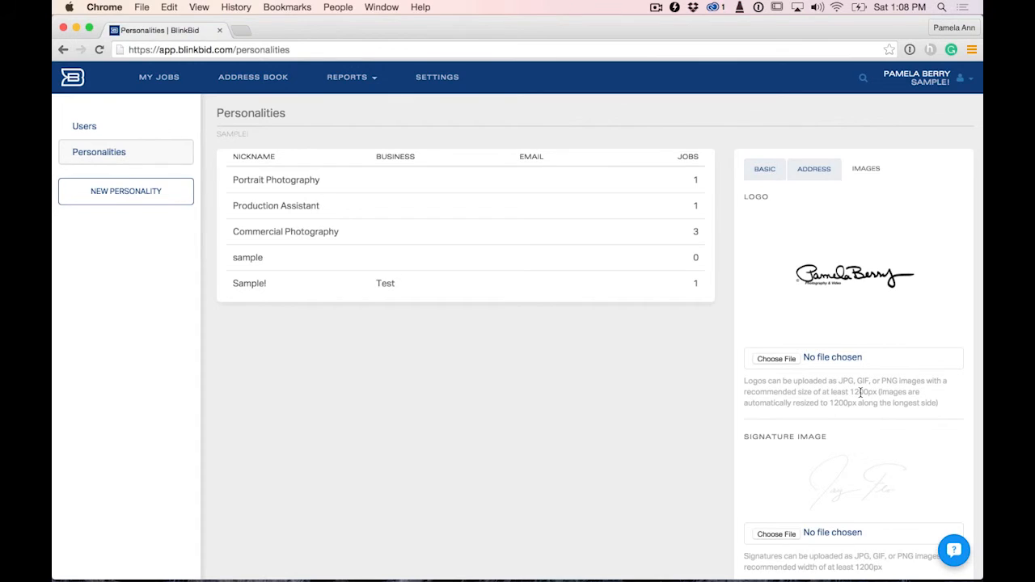
scroll("down", 3)
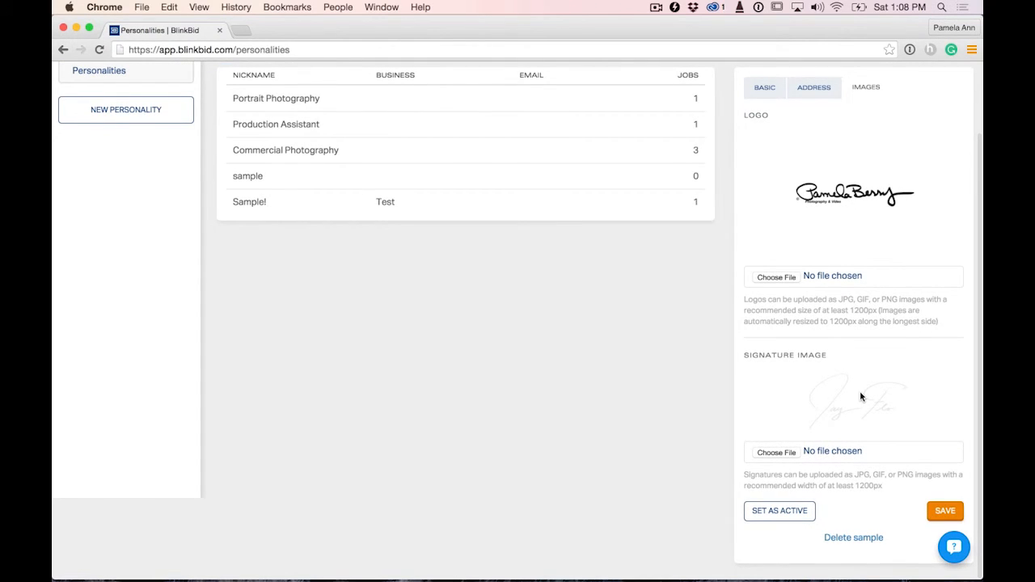